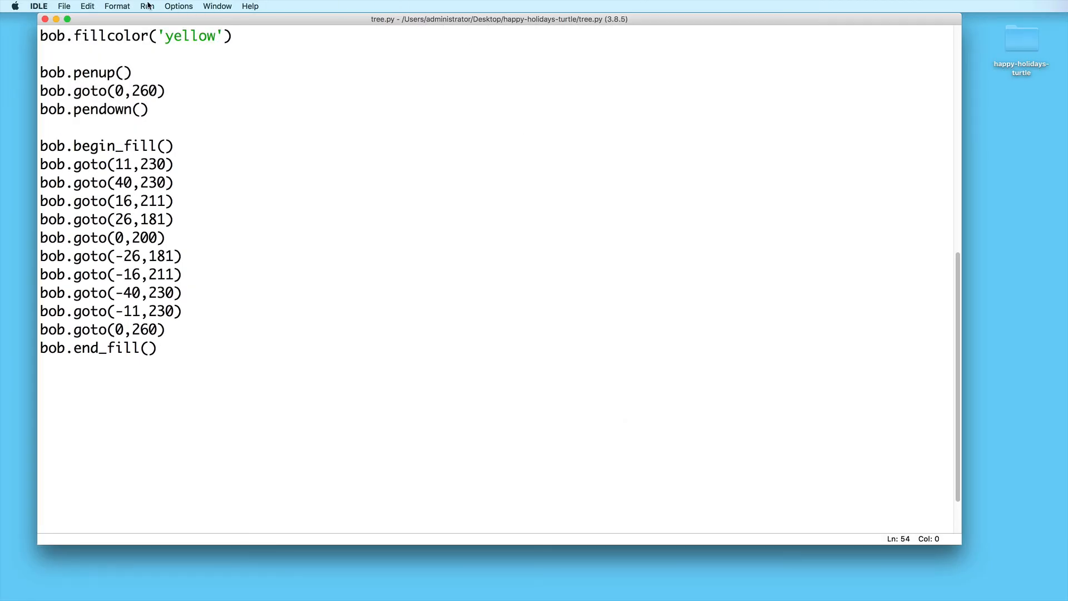
- Run tree.py and move the resulting Happy Holidays turtle window toward the screen centre
left_click(146, 7)
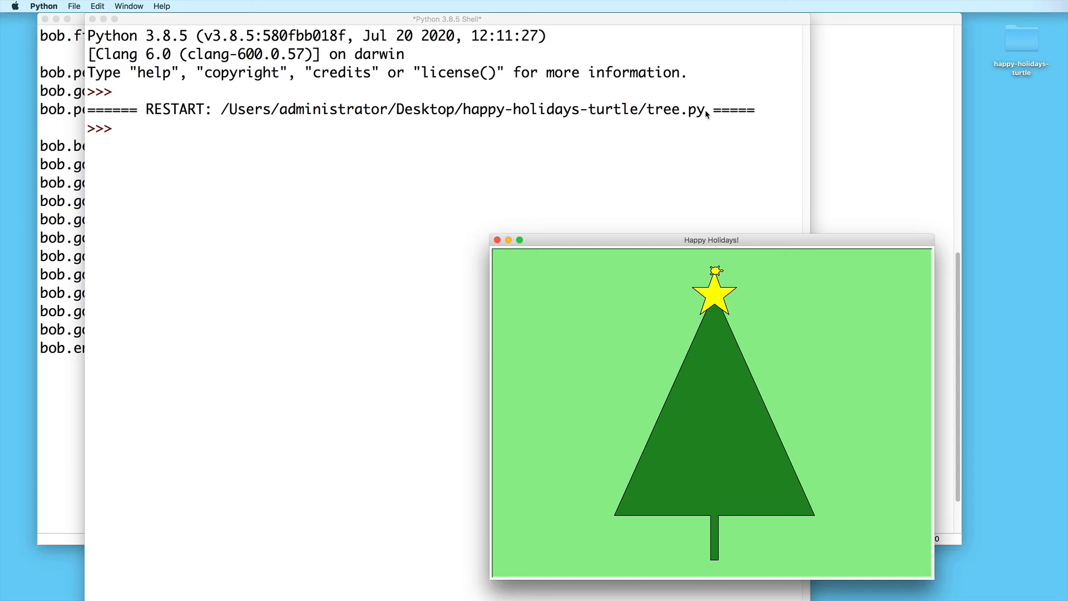
left_click_drag(711, 239, 447, 115)
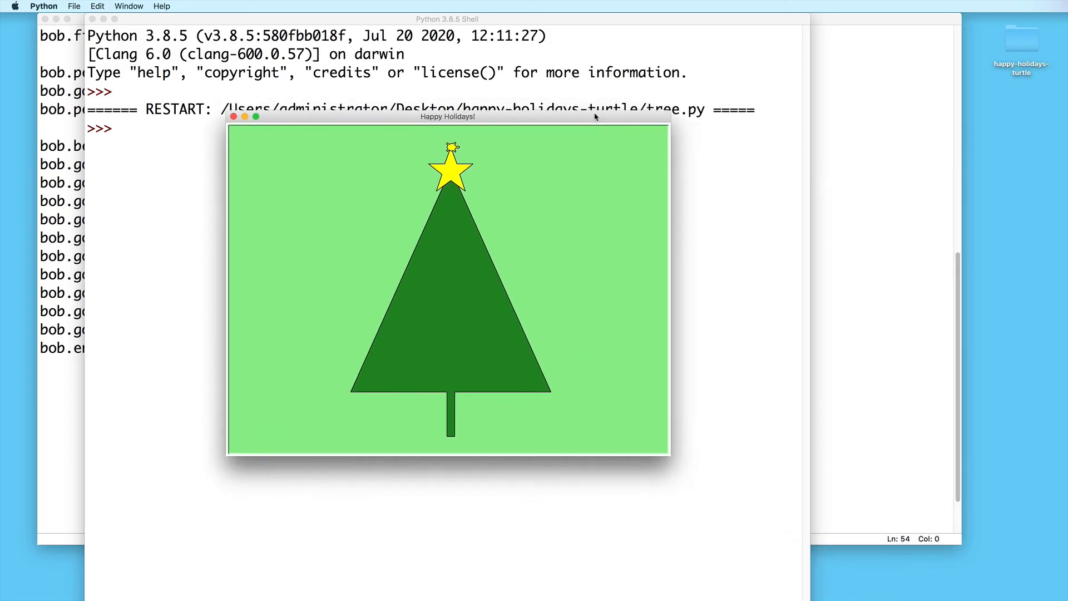
left_click_drag(449, 117, 439, 108)
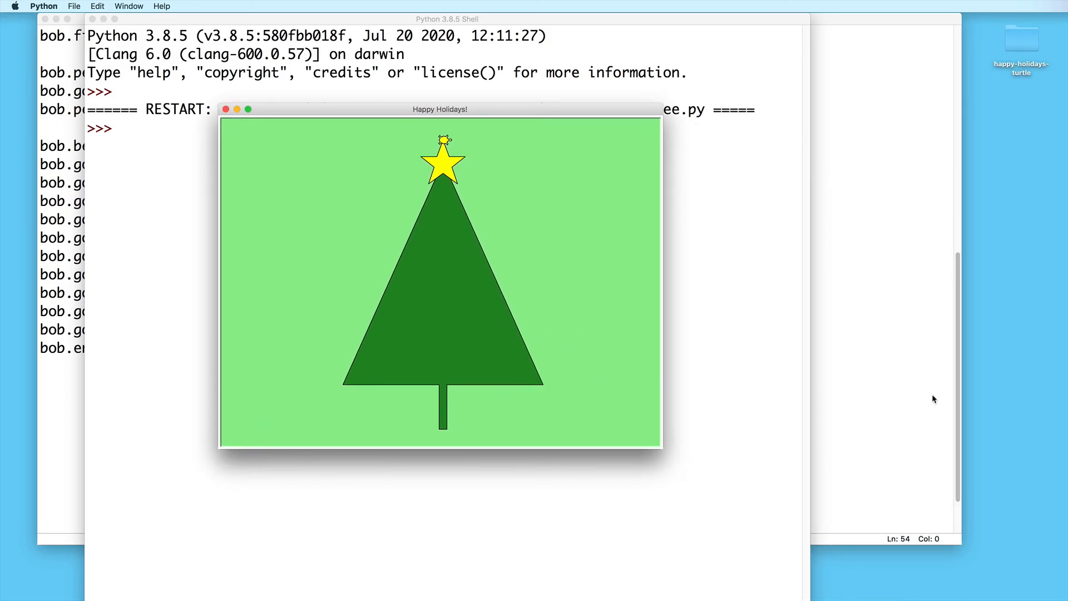